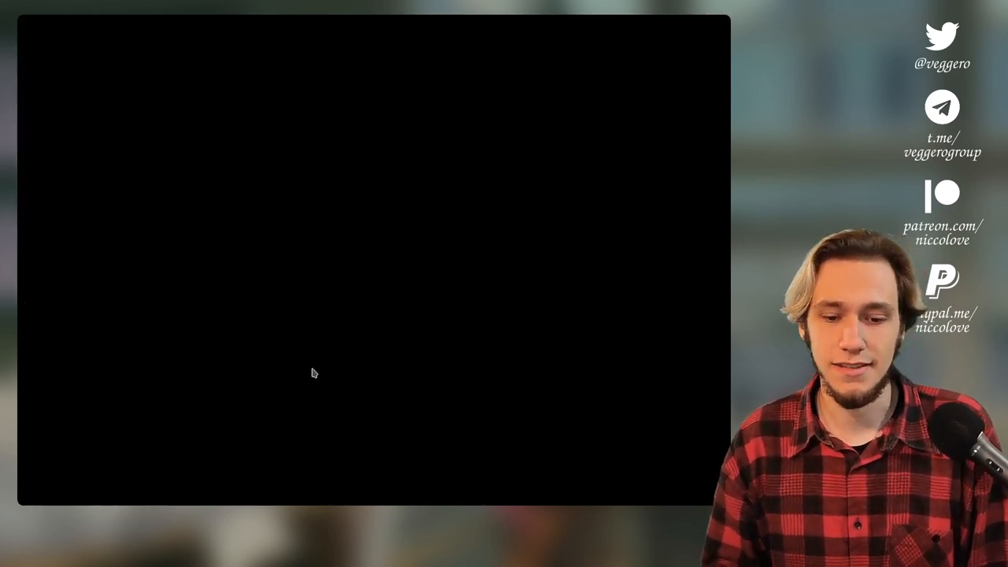
mouse_move(652, 391)
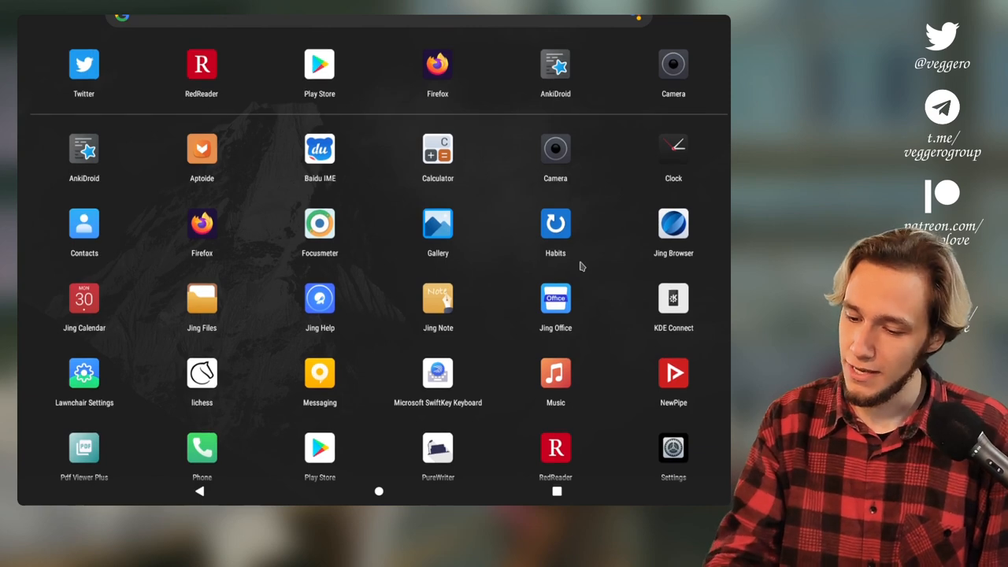
Launch NewPipe, play a GothamChess video from its channel page, then switch to Twitter.
scroll("down", 3)
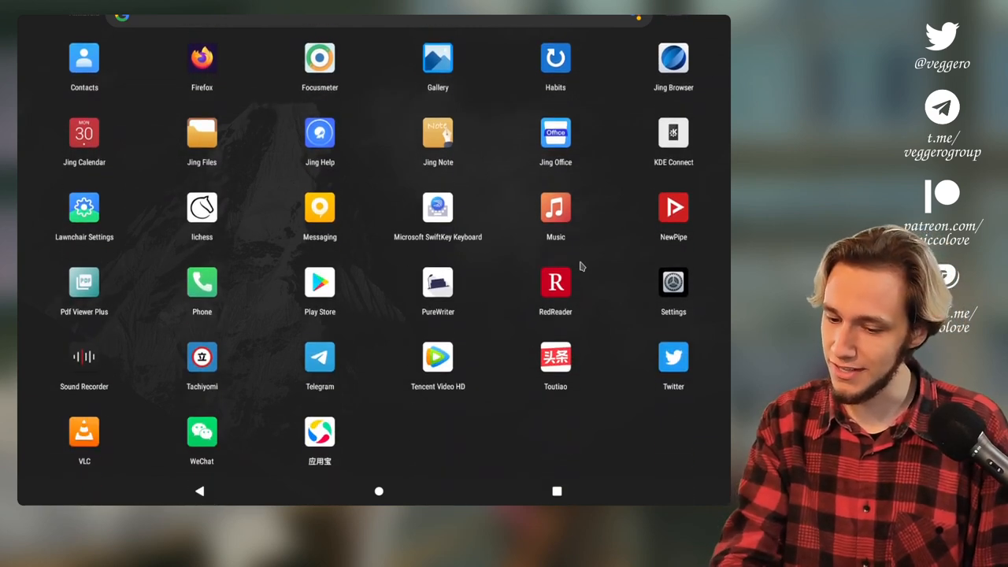
left_click(85, 132)
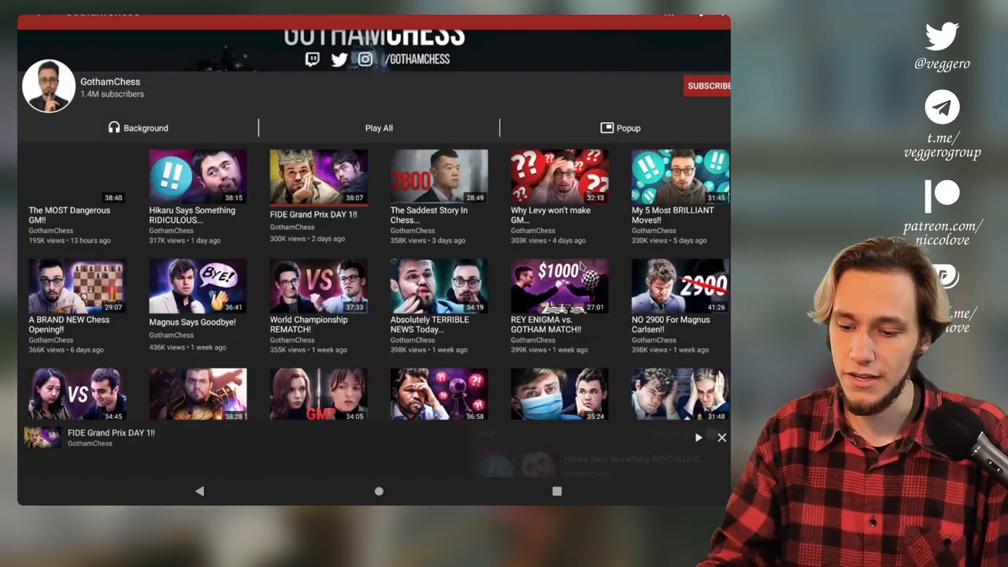
left_click(77, 176)
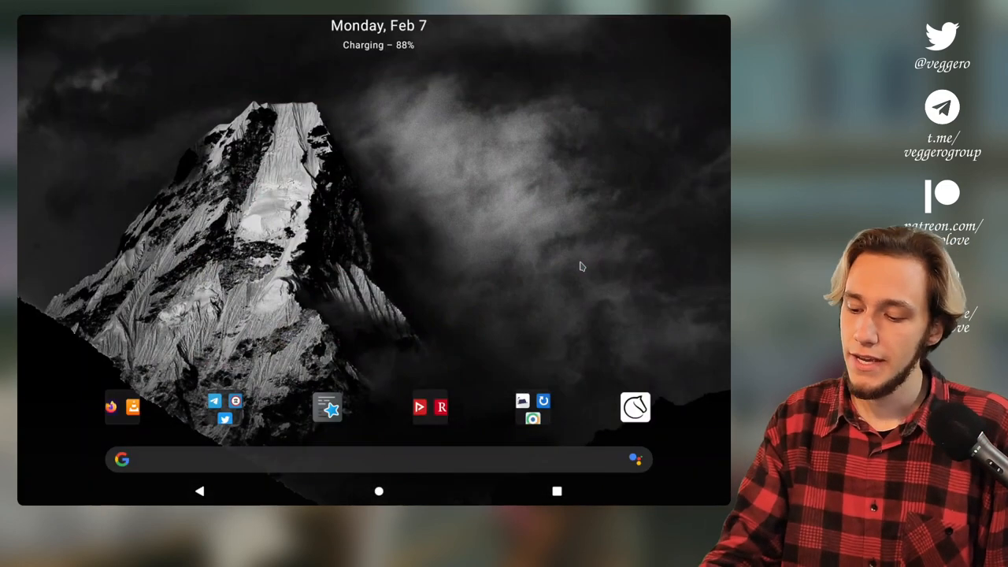
left_click(430, 406)
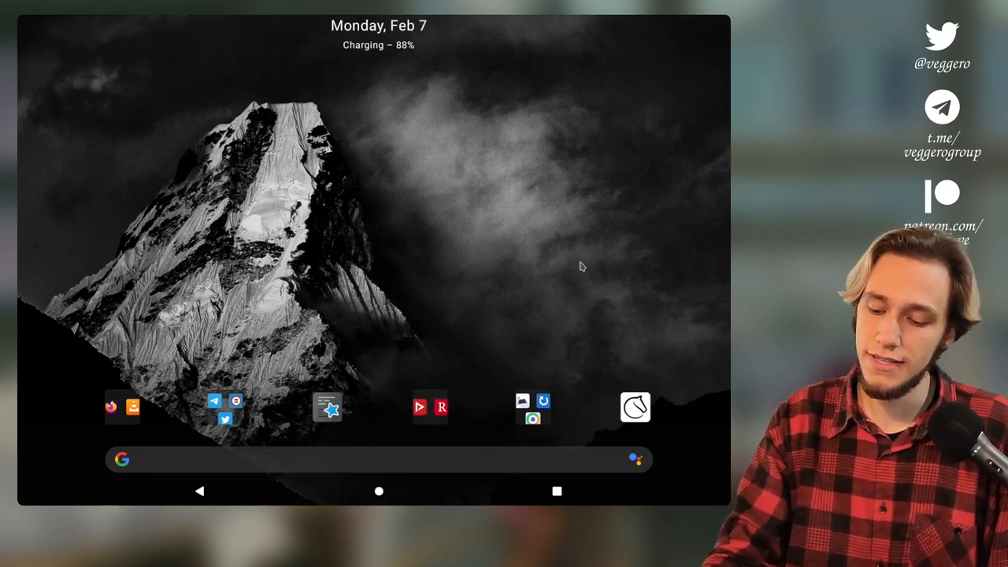
left_click(227, 419)
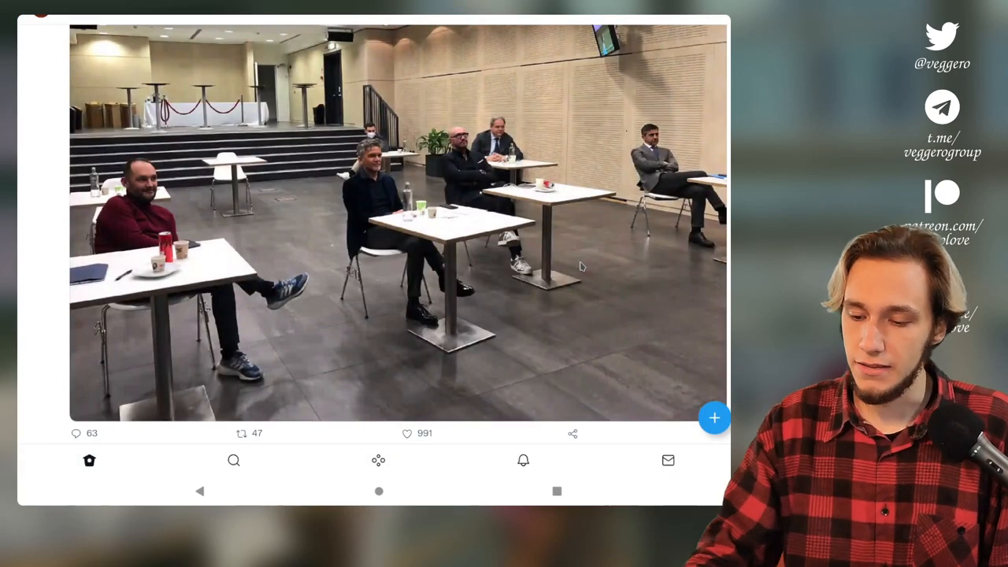
Scroll through several tweets in the Twitter timeline and return to the home screen.
scroll("down", 3)
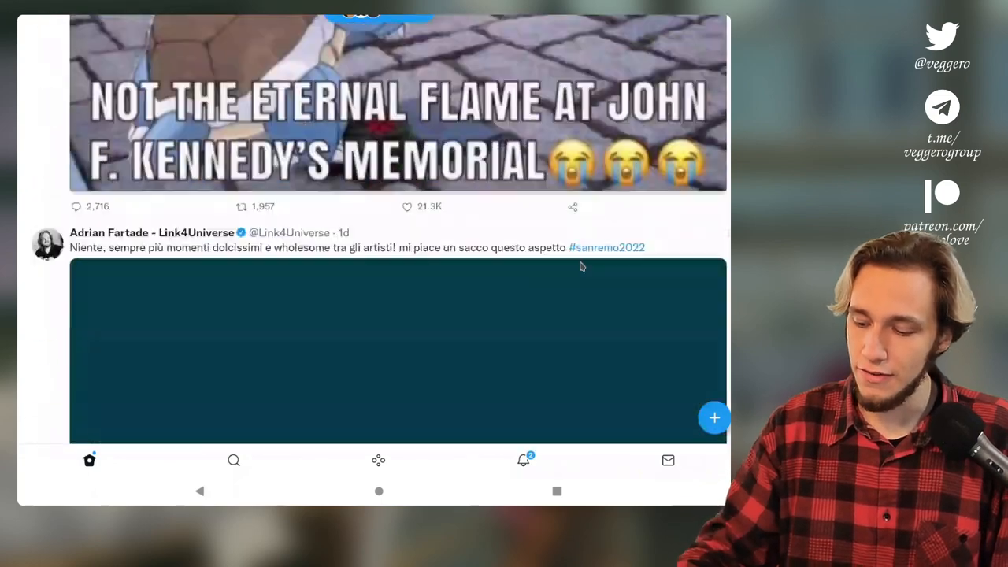
left_click(523, 460)
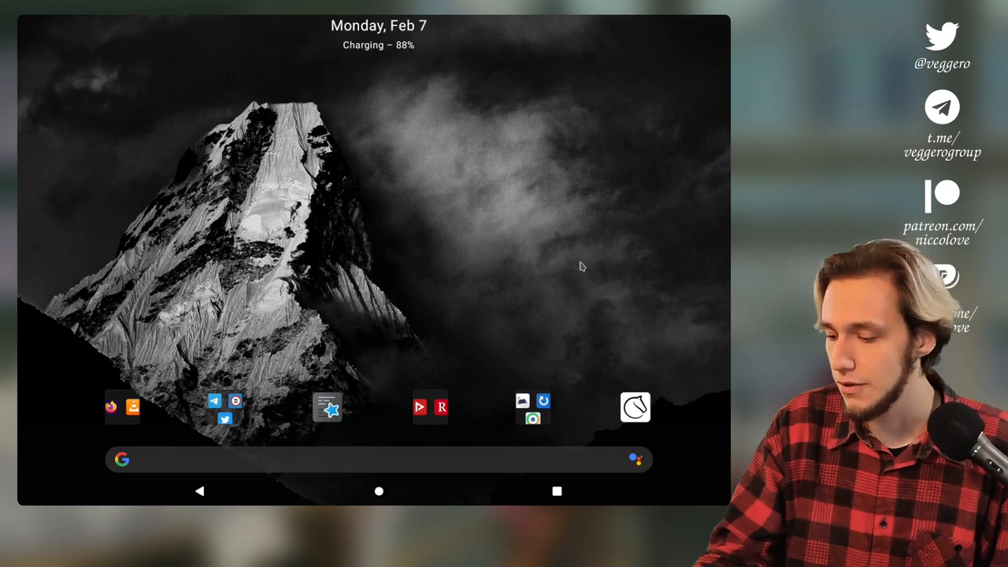
left_click(533, 407)
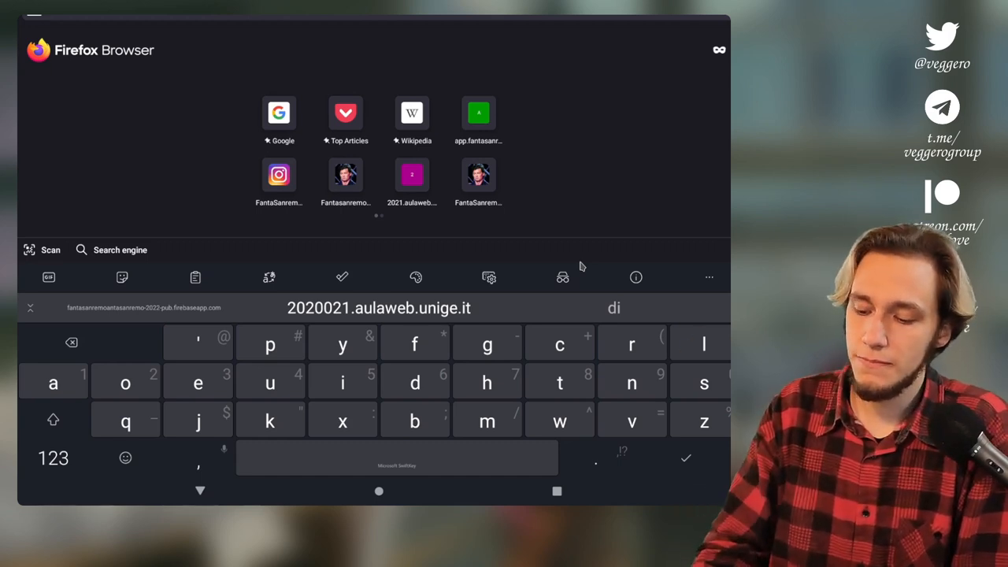
Enter 'idm' in the Firefox address bar to try the on-screen keyboard.
type("idm")
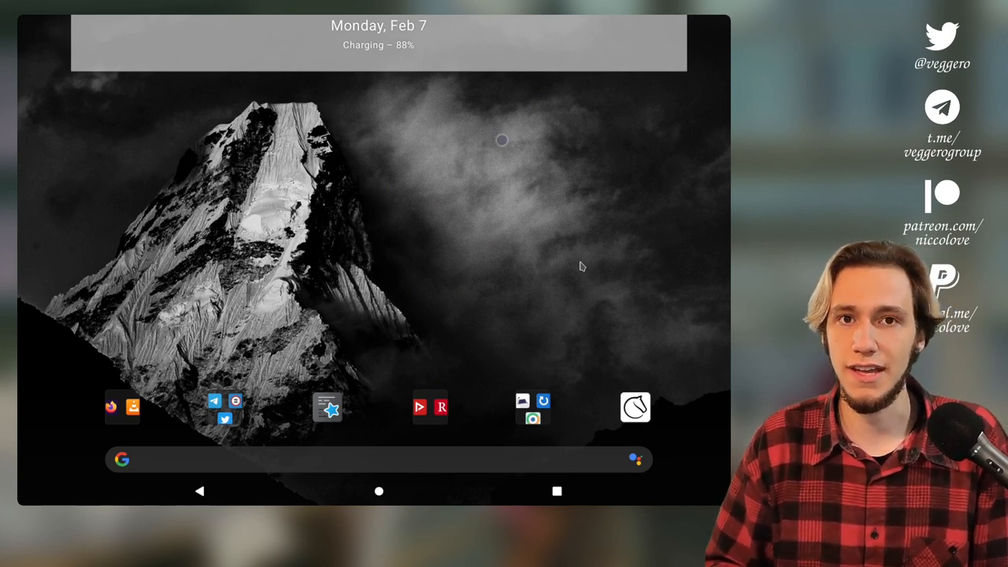
mouse_move(368, 147)
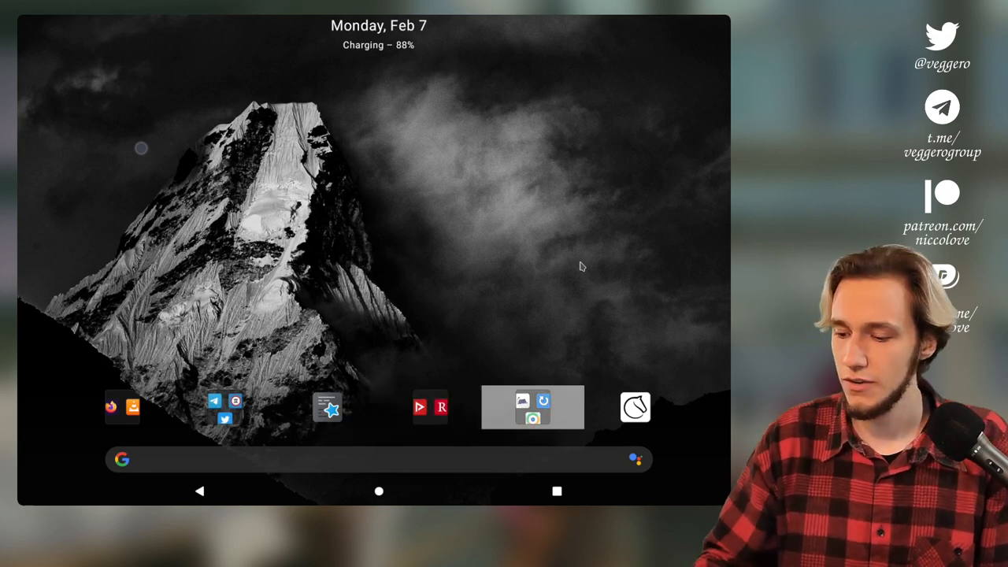
Launch AnkiDroid from the home screen folder into a flashcard review.
left_click(533, 406)
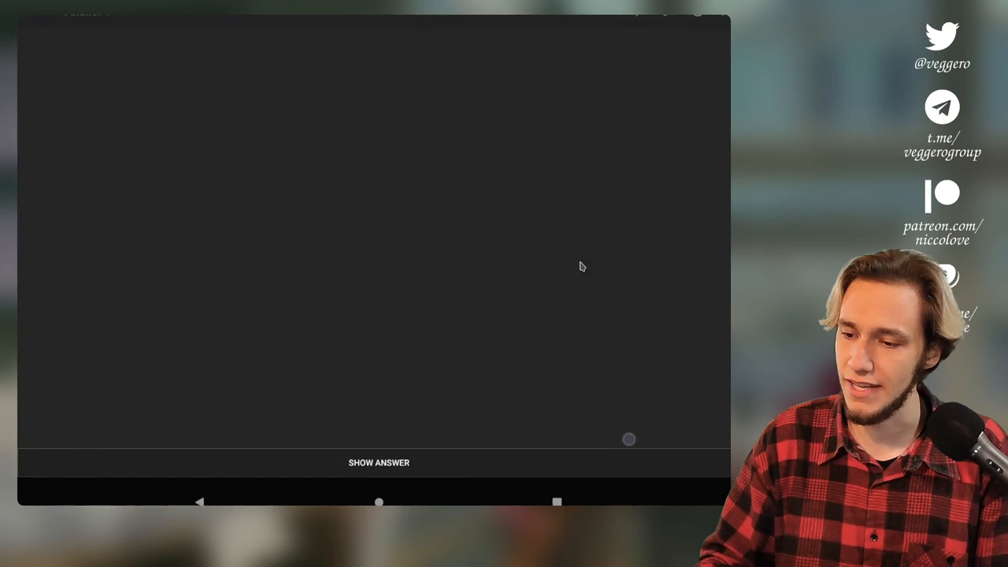
Reveal and grade the integral card as Good, then reveal the McLaurin and integration cards.
left_click(378, 463)
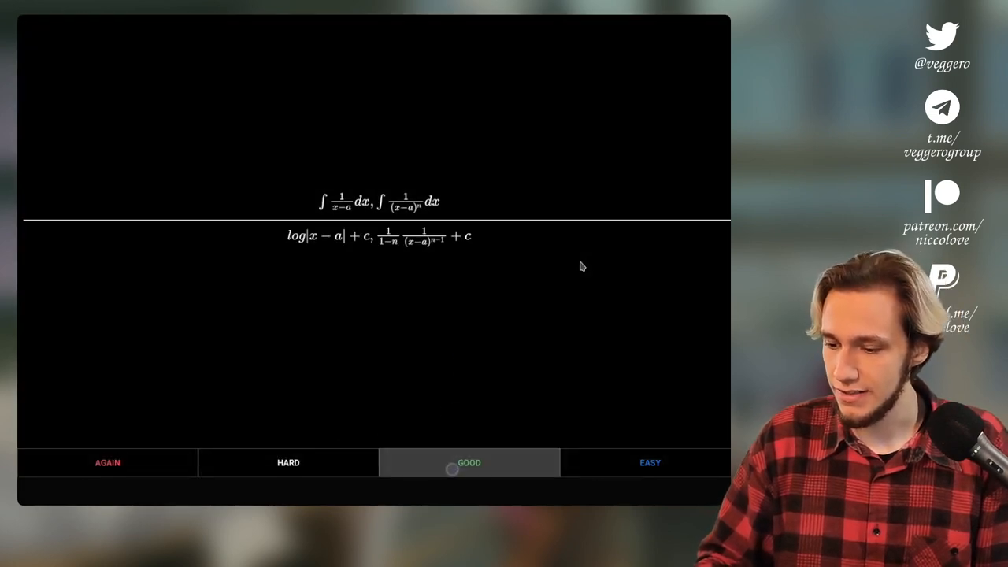
left_click(469, 463)
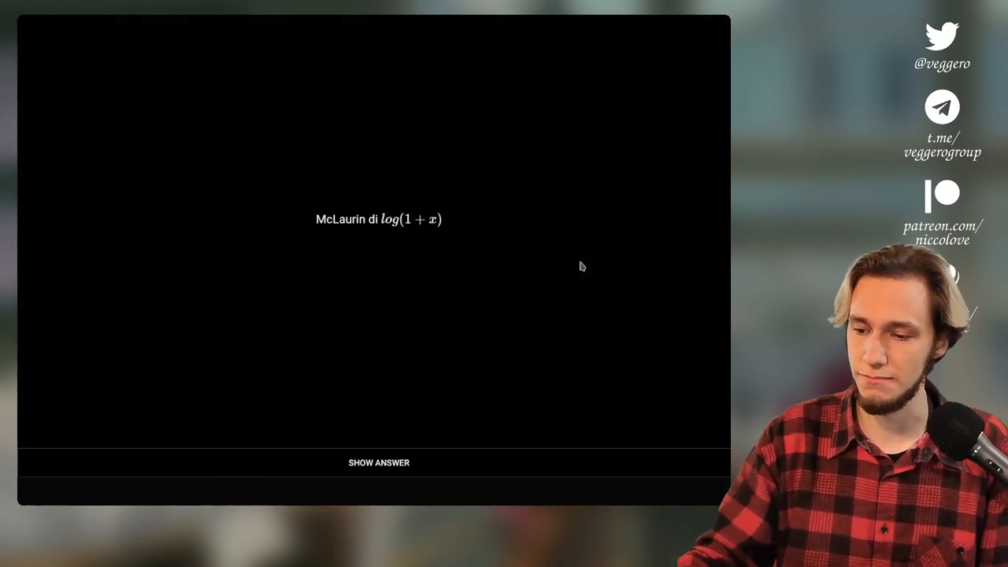
left_click(378, 464)
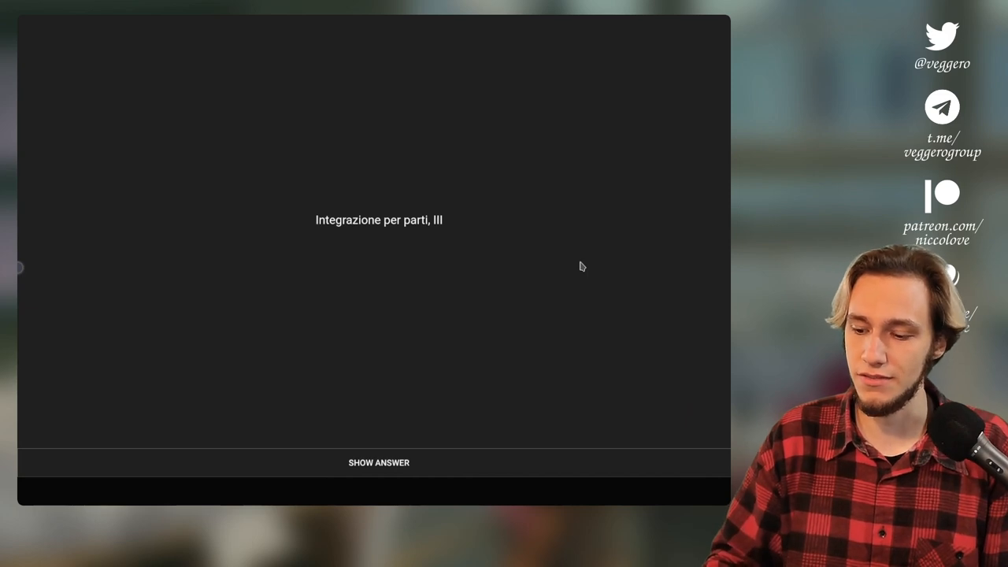
left_click(378, 463)
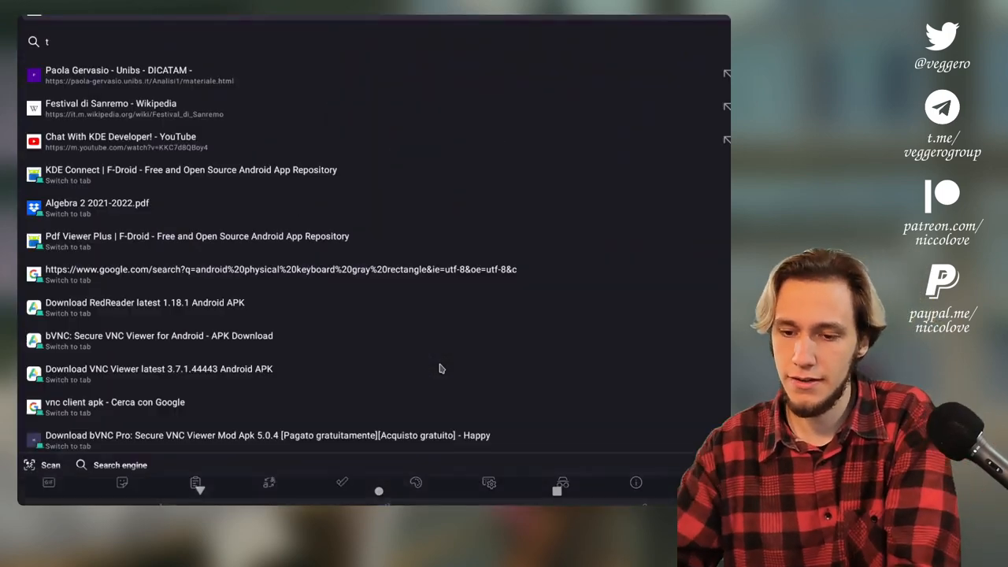
Search 'typing a' then 'fastfingers' in the Firefox address bar.
type("typing a")
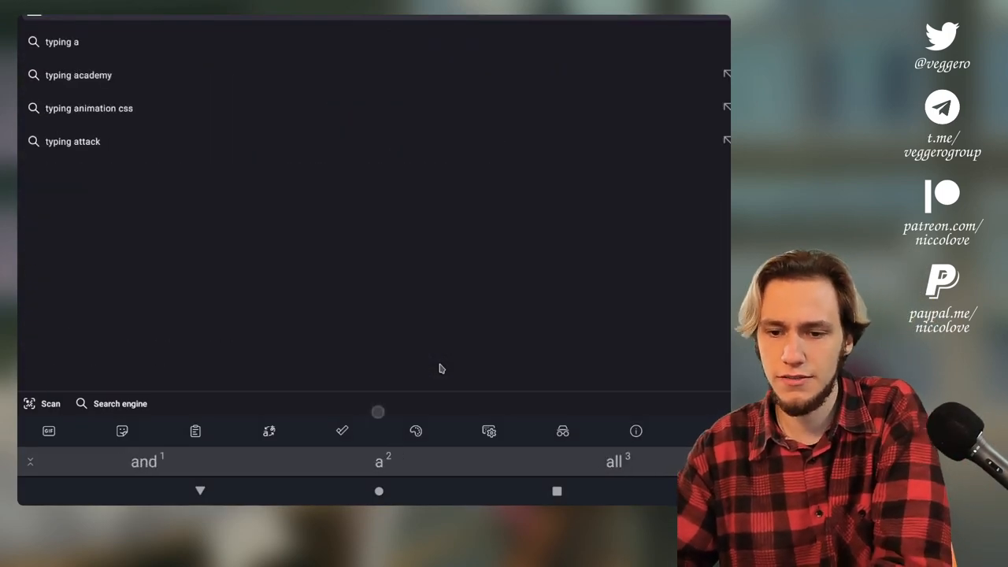
type("fastfingers")
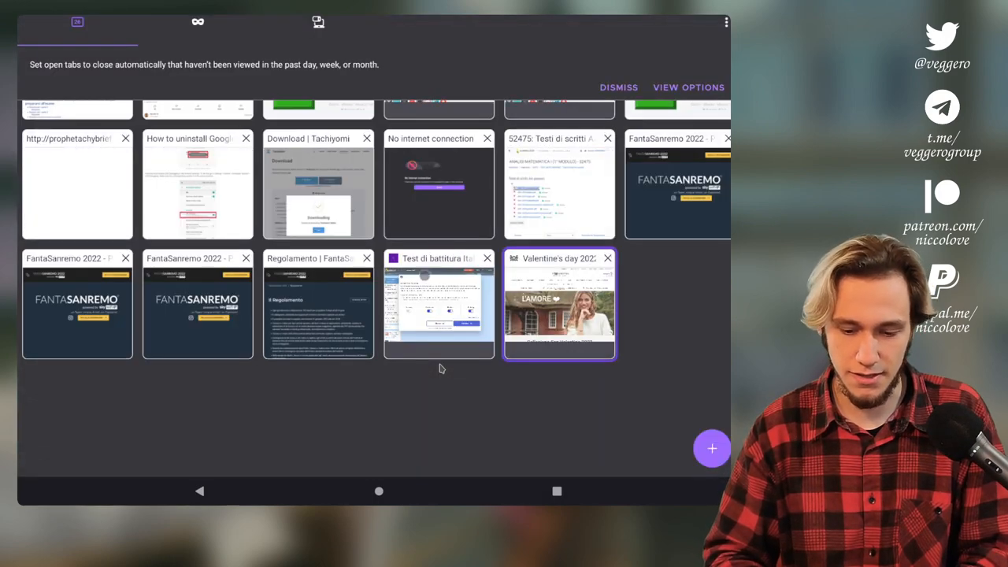
Start the Italian typing test and enter the first word 'Quello'.
left_click(438, 306)
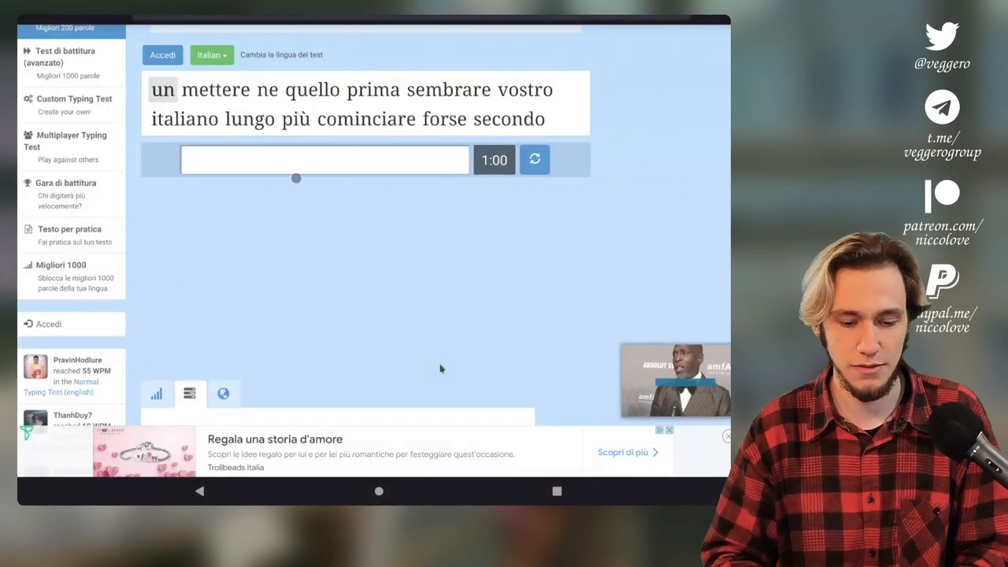
left_click(324, 161)
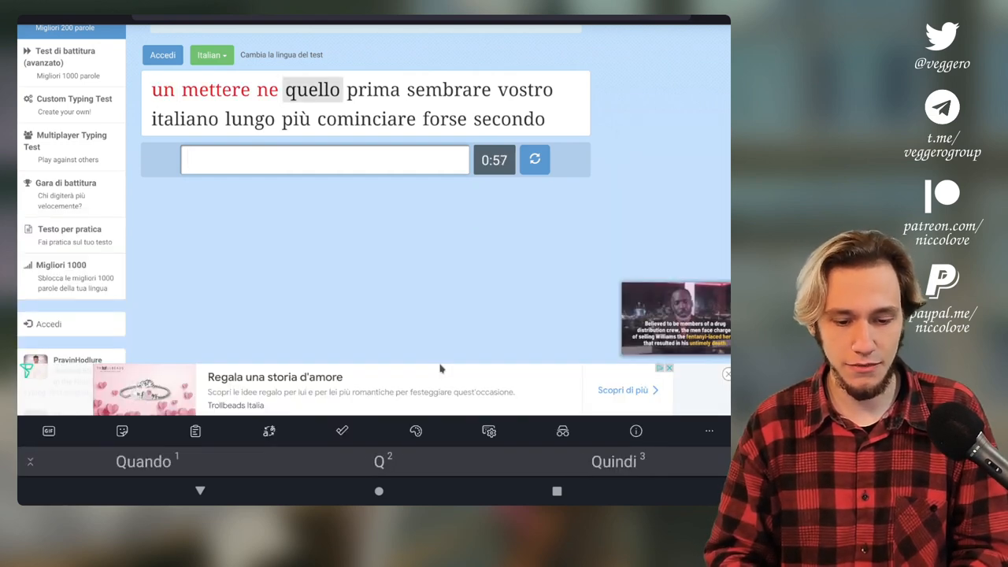
type("Quello")
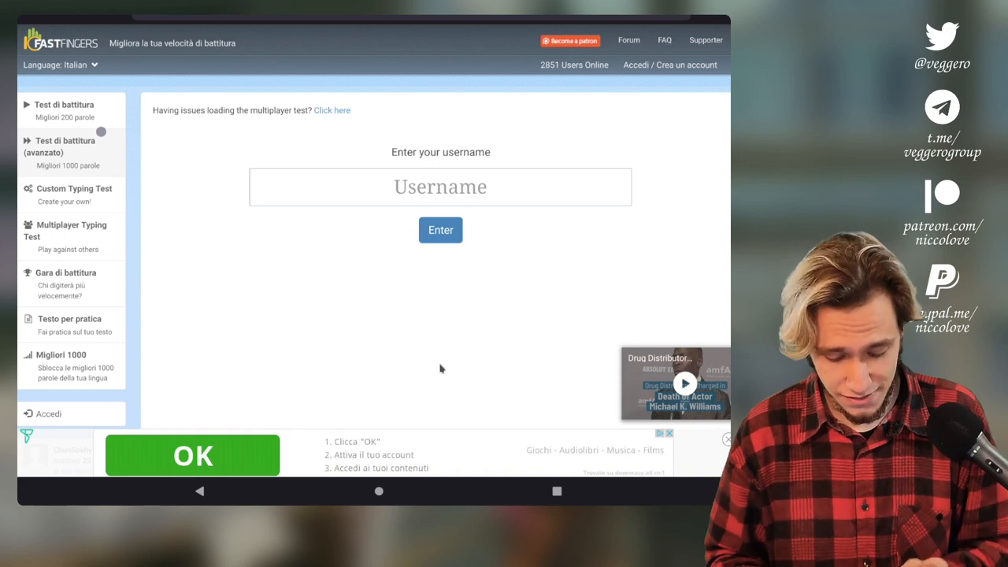
Scroll the multiplayer username page down and back up.
scroll("down", 3)
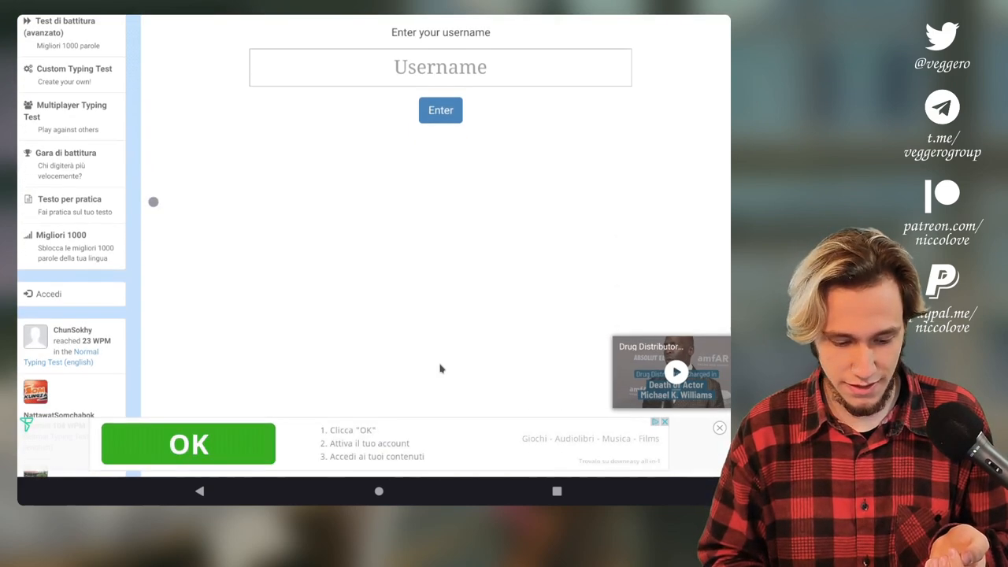
scroll("up", 3)
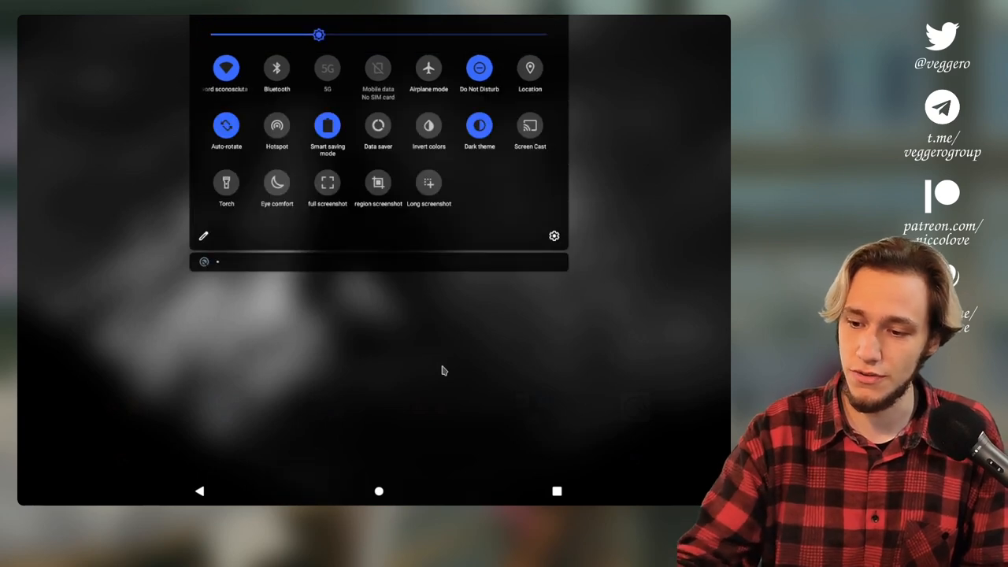
Swipe the quick settings panel closed.
left_click_drag(319, 35, 548, 35)
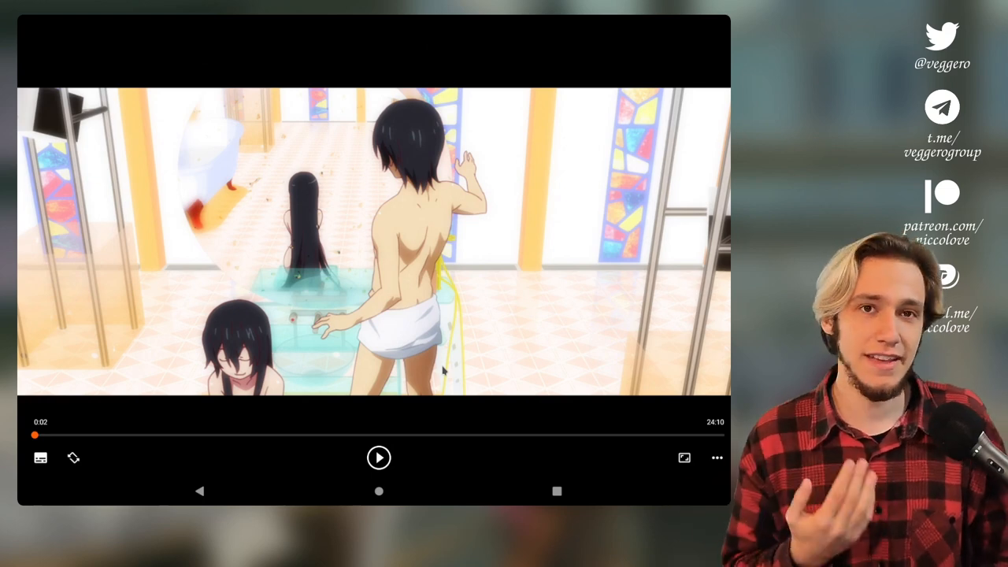
Seek the anime episode ahead twice to near its end, then leave playback.
left_click_drag(35, 435, 338, 435)
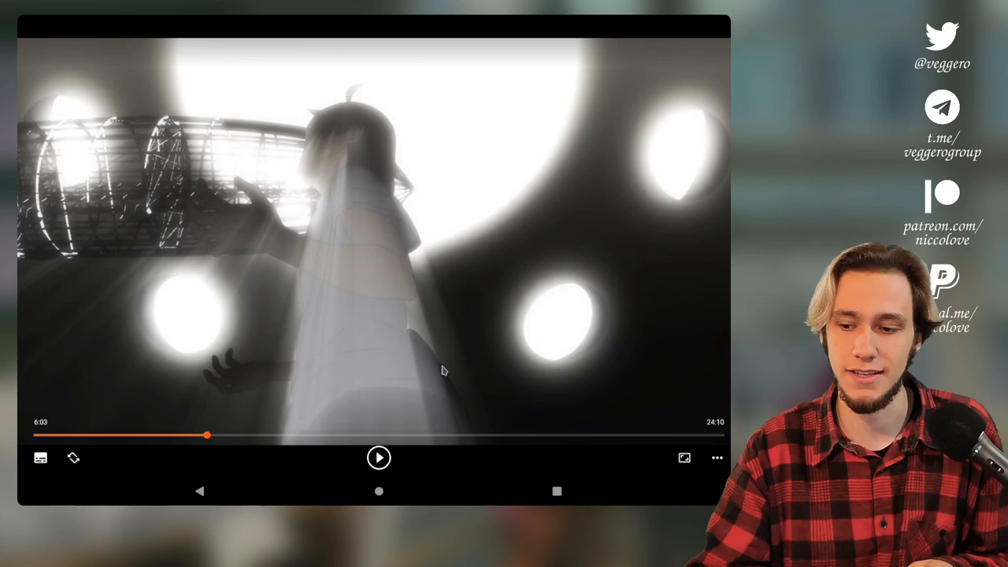
left_click_drag(208, 435, 509, 435)
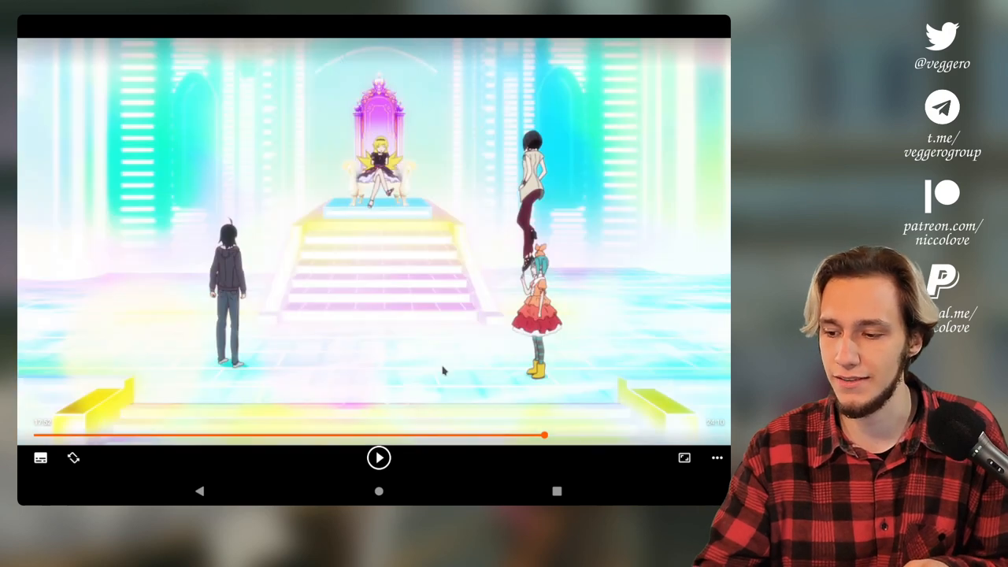
left_click(378, 457)
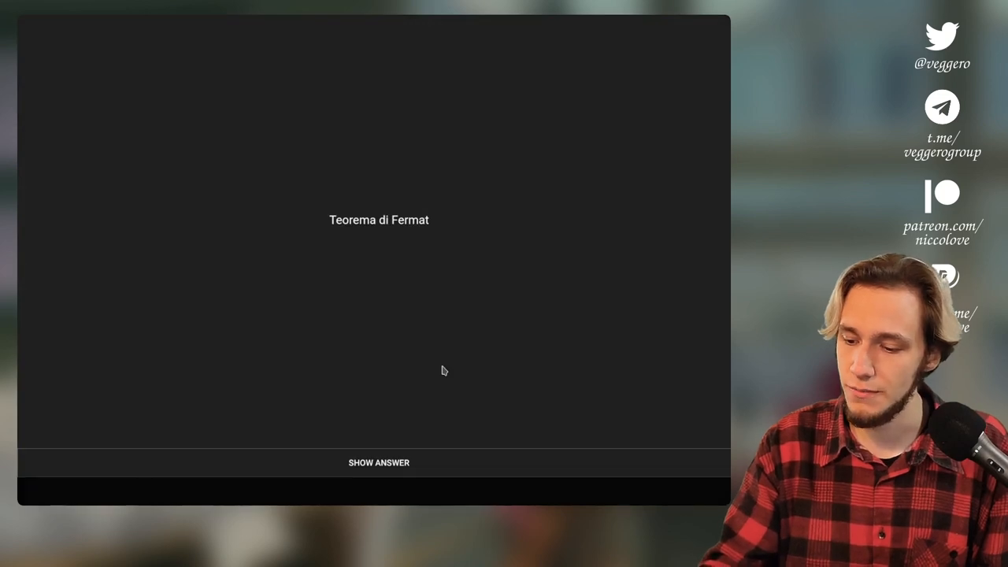
Reveal the Fermat card's answer, return to the deck list and select Algebra 2 under Matematica 2.1.
left_click(378, 463)
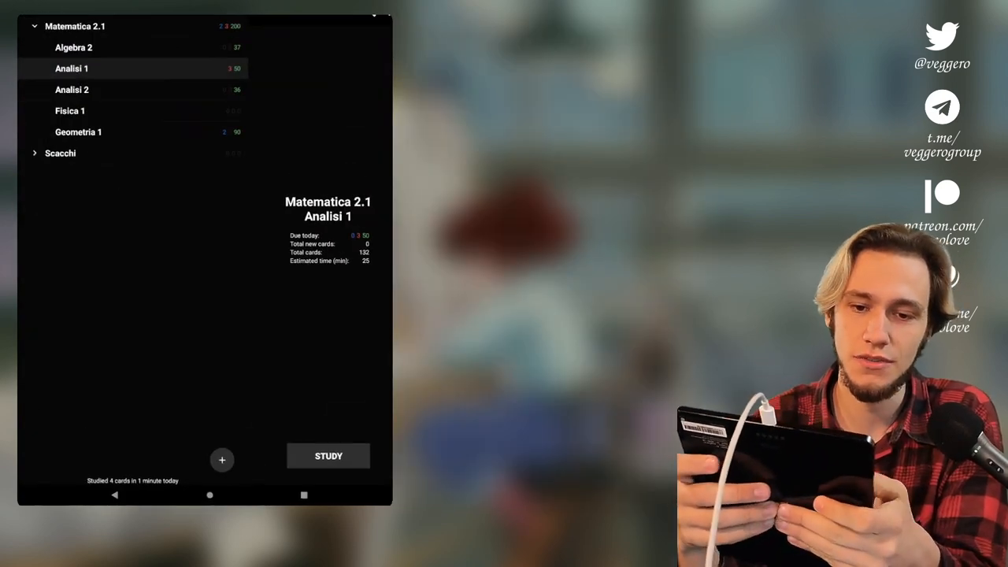
left_click(72, 47)
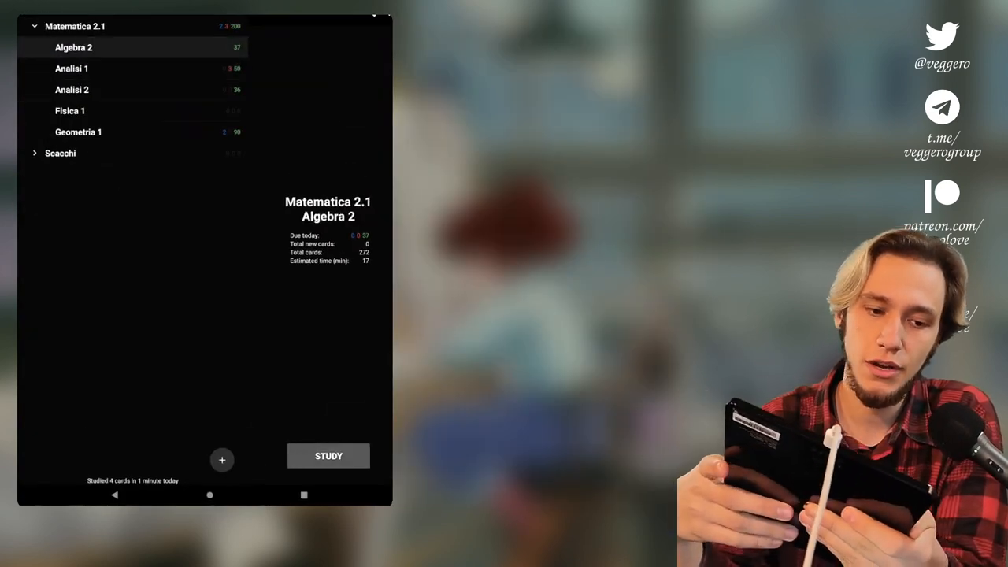
left_click(327, 455)
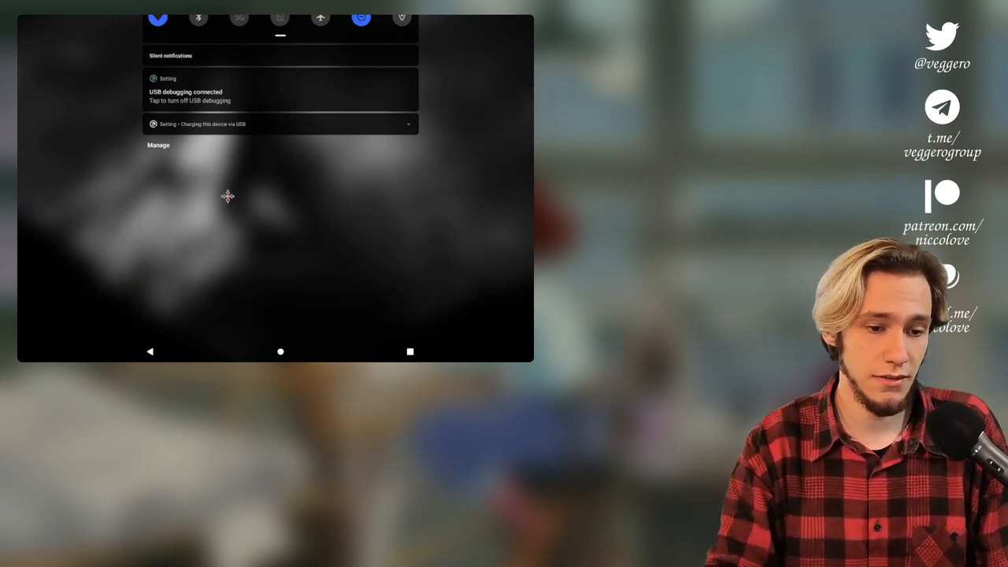
mouse_move(290, 335)
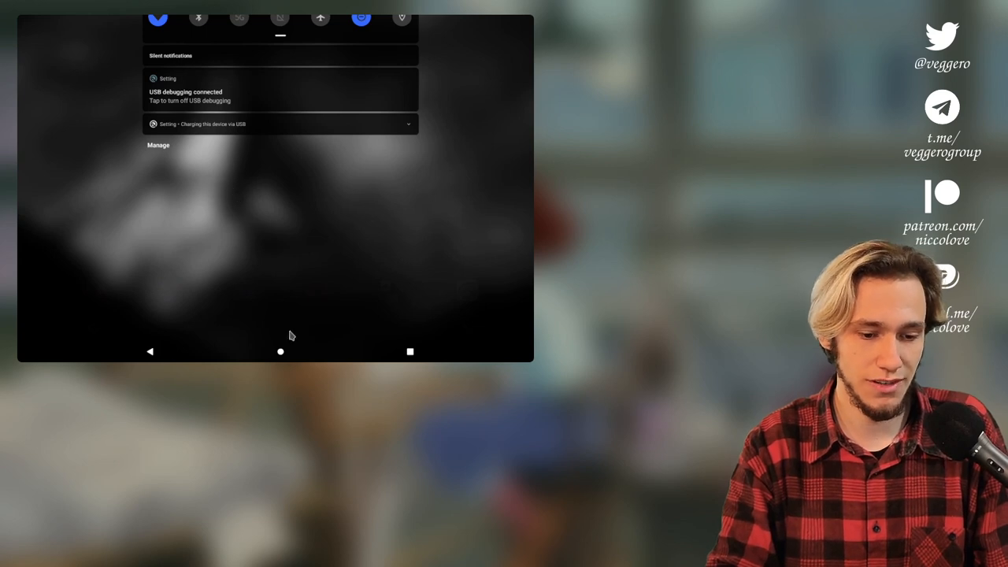